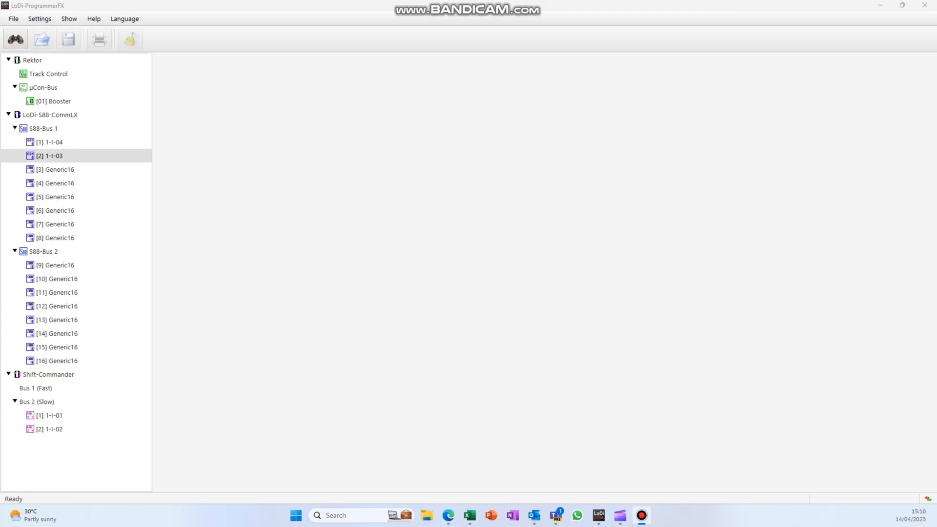
pyautogui.moveTo(26, 63)
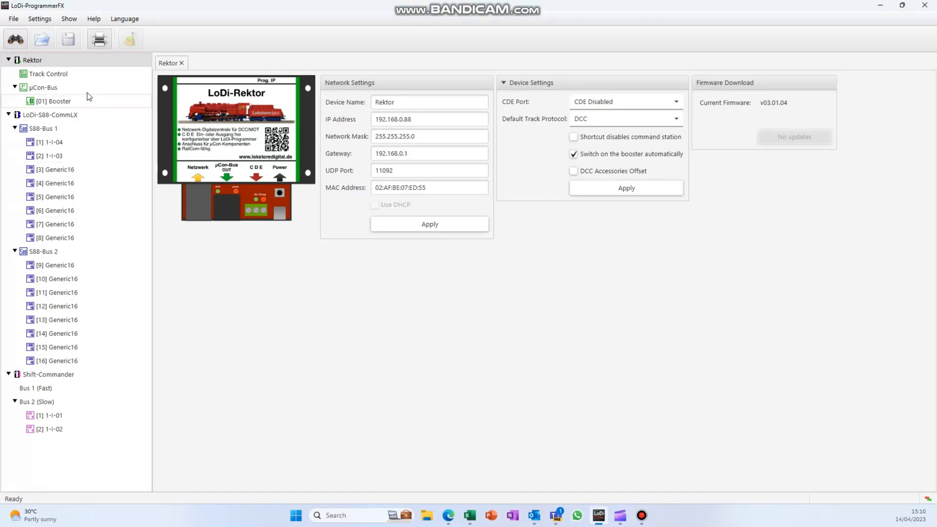
# Open the μCon-Bus page, which lists the Booster module at address 1.
pyautogui.click(49, 74)
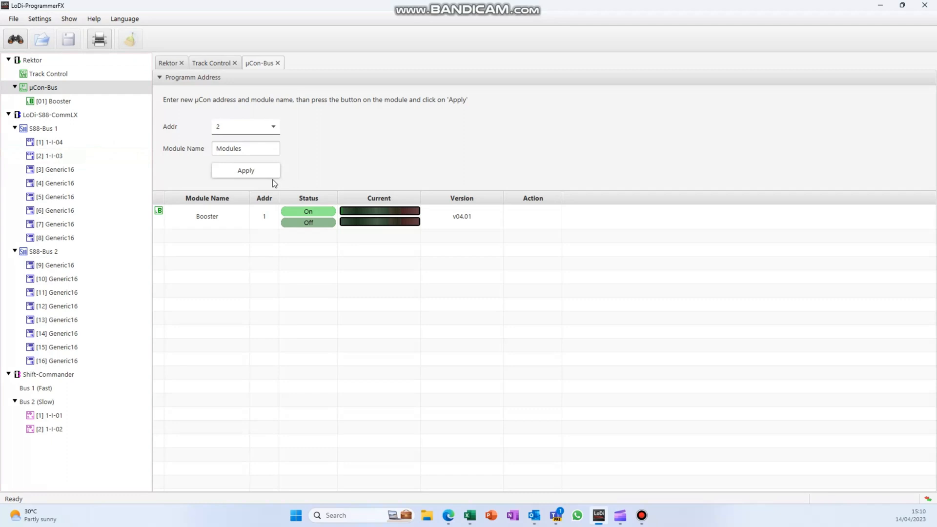
# Open the [01] Booster page and switch on booster channel B.
pyautogui.click(55, 101)
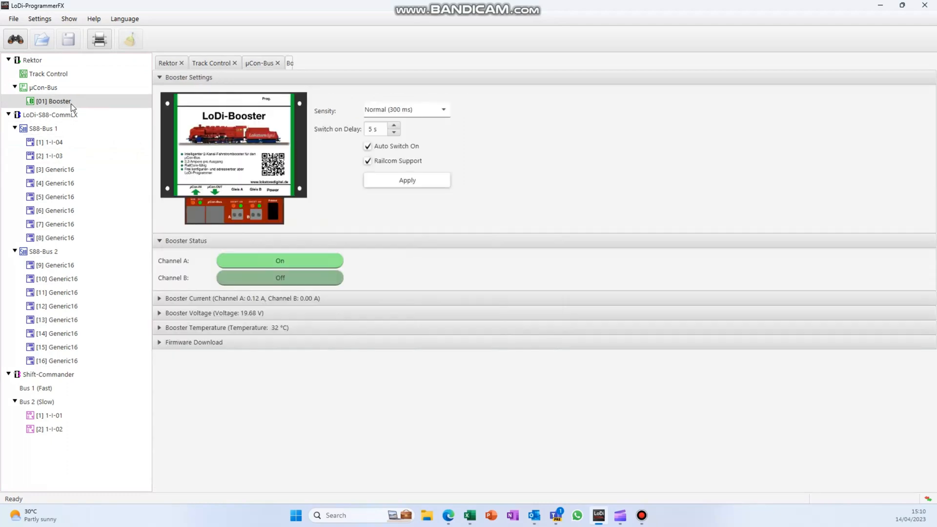
pyautogui.click(53, 101)
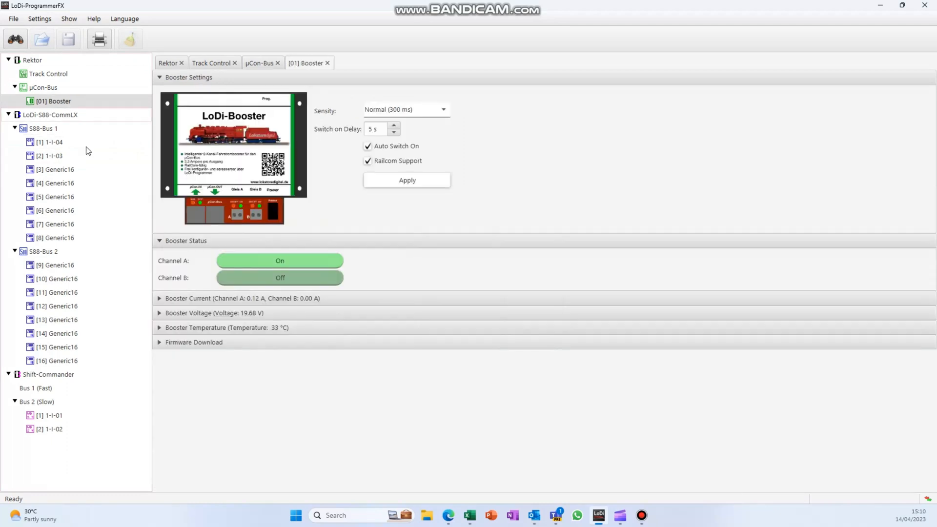
pyautogui.click(280, 277)
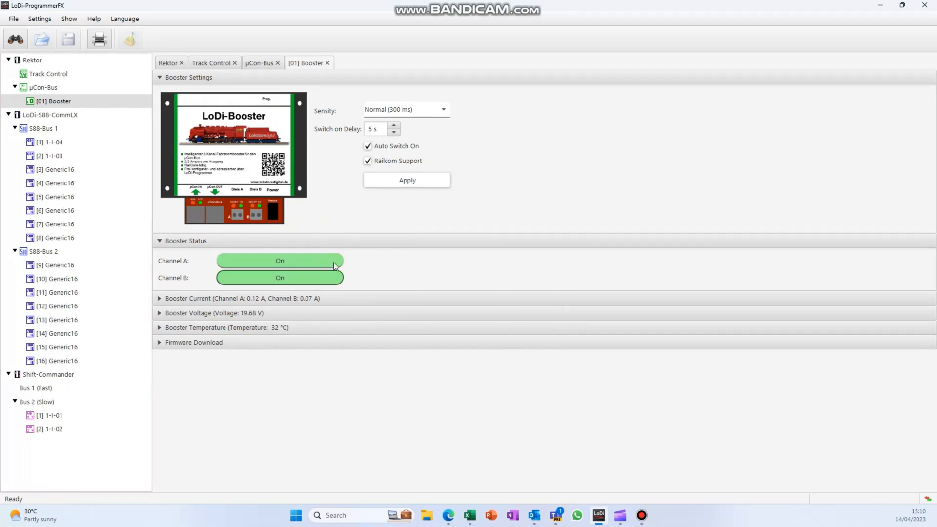
# Inspect the booster's current, voltage, temperature and firmware (v04.01) panels.
pyautogui.click(160, 298)
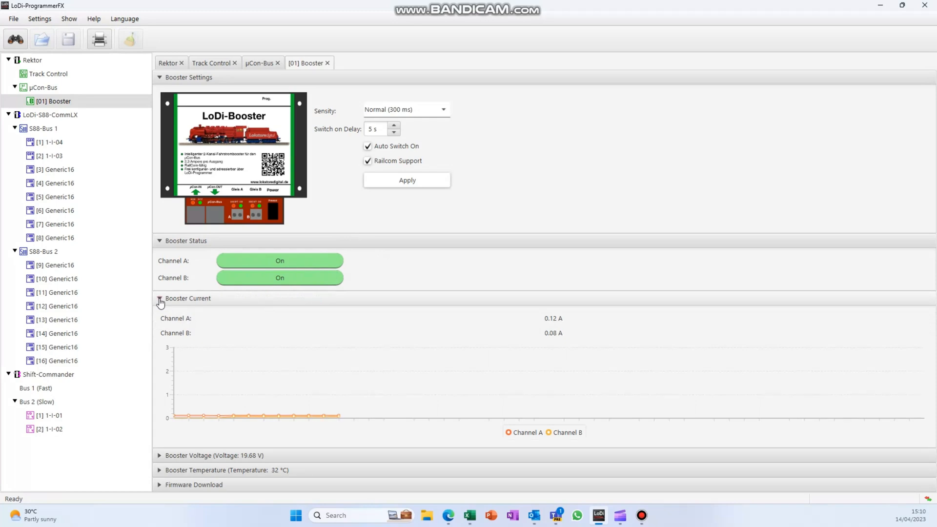
pyautogui.click(159, 298)
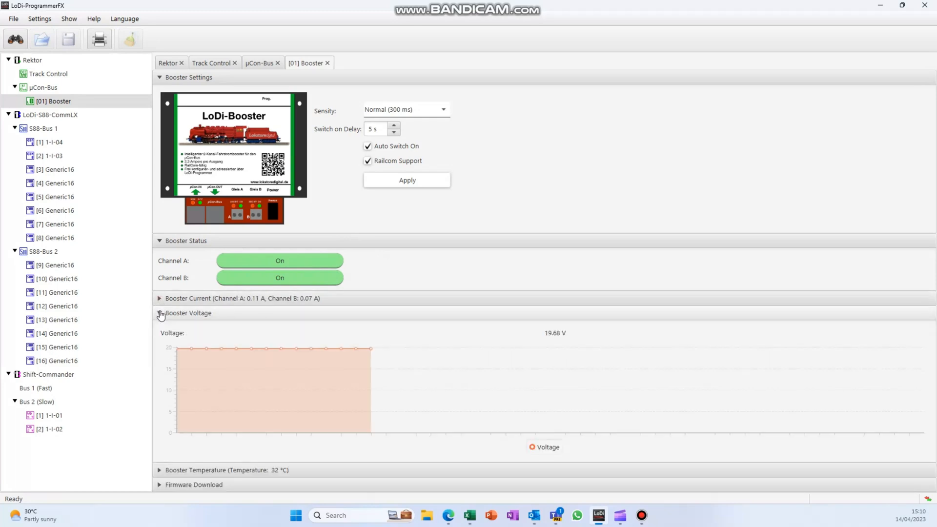
pyautogui.click(159, 312)
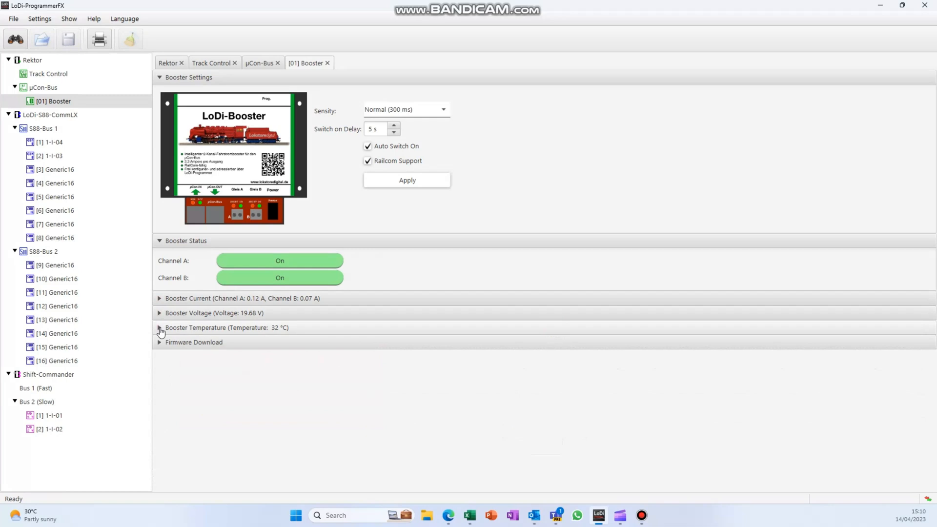
pyautogui.click(160, 327)
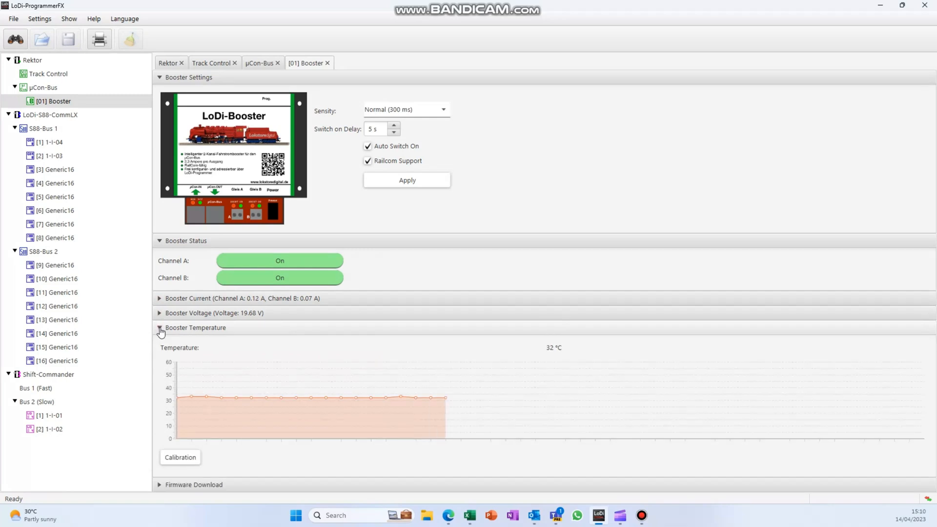
pyautogui.click(159, 327)
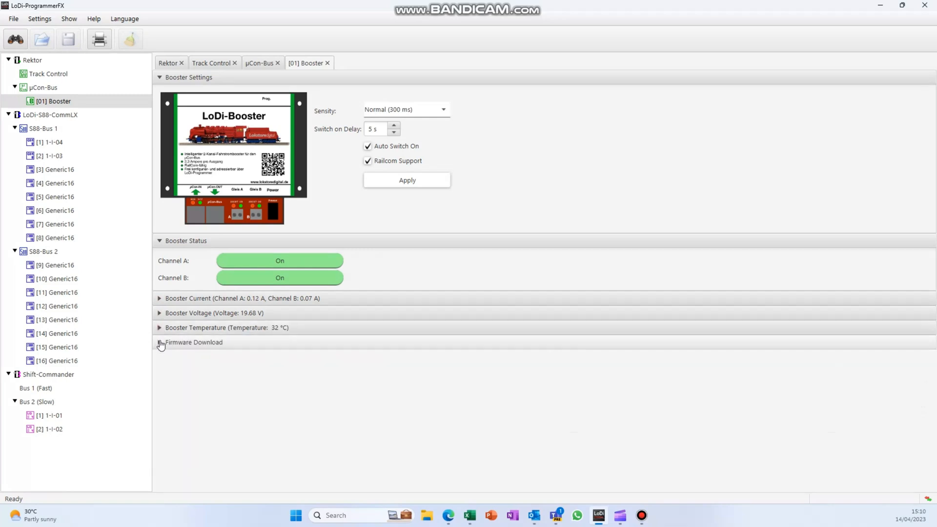
pyautogui.click(160, 342)
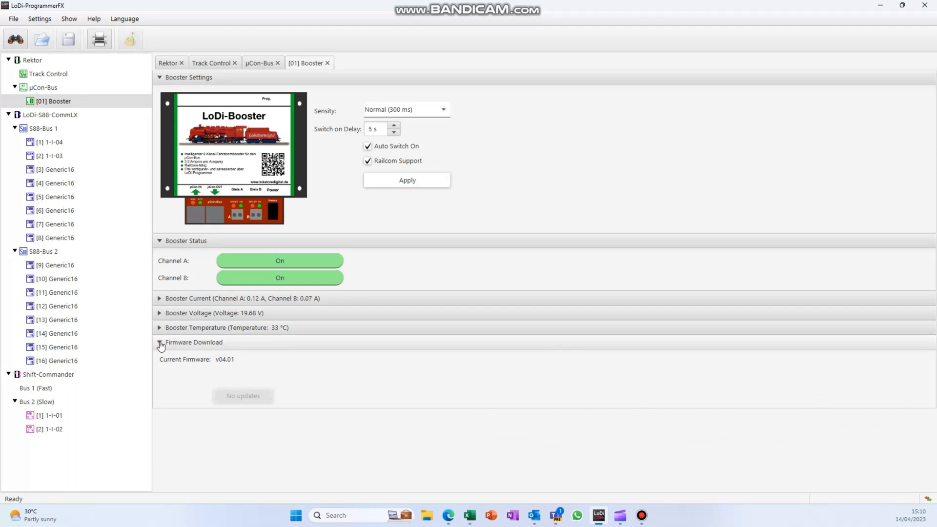
pyautogui.click(159, 341)
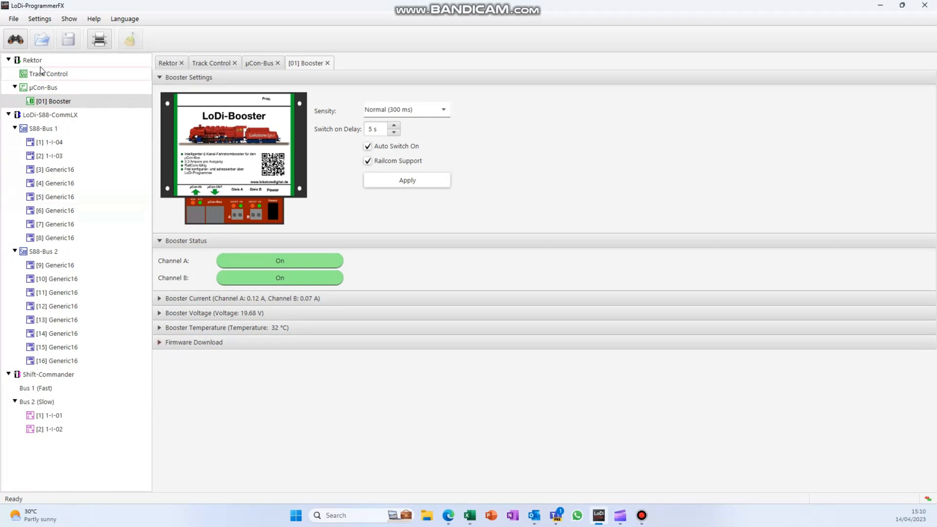
# Open the LoDi-S88-CommLX settings showing network, S88 bus settings and firmware v06.01.08.
pyautogui.click(51, 114)
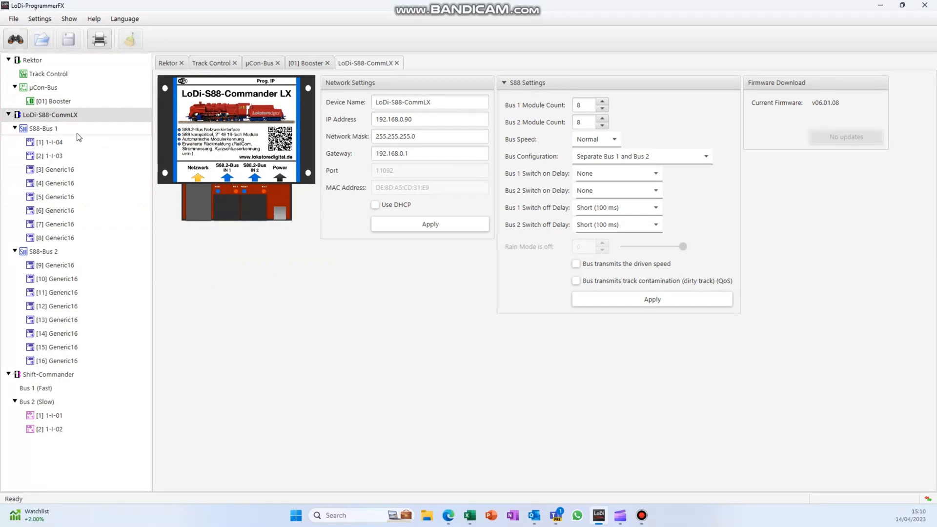
pyautogui.moveTo(42, 128)
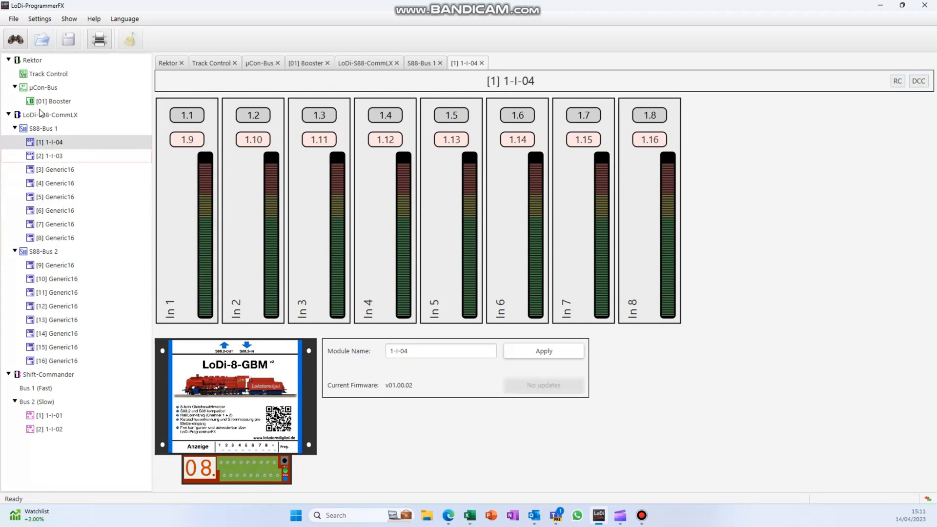
pyautogui.moveTo(42, 131)
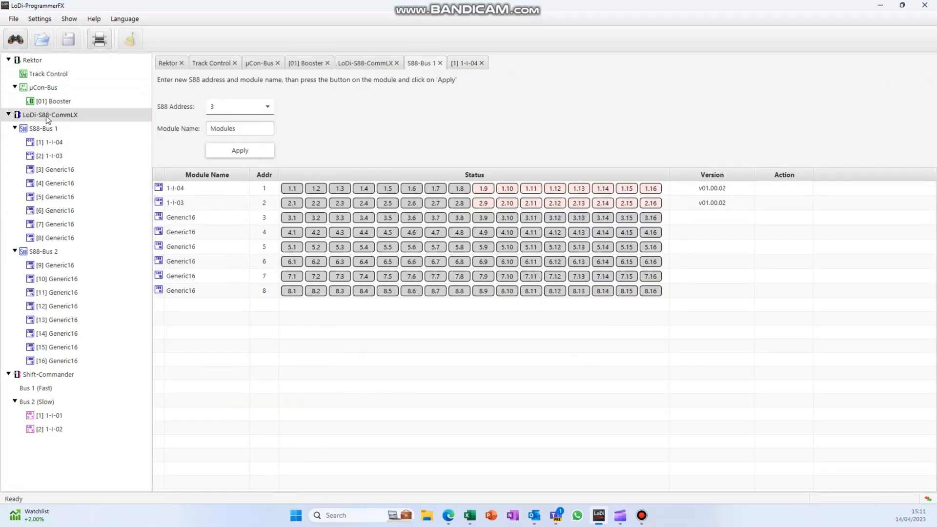
# Open the 1-I-04 module page, select its In 3 channel, then open module 1-I-03.
pyautogui.click(365, 63)
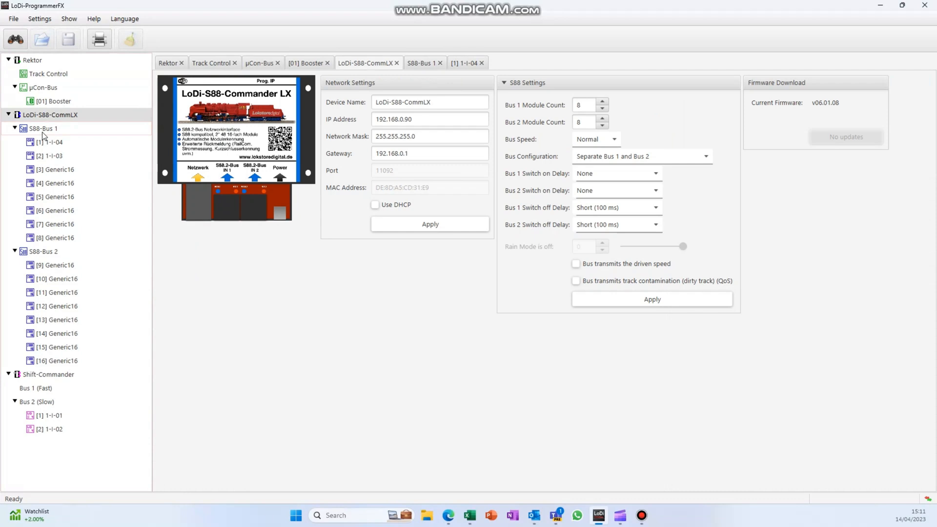
pyautogui.click(51, 141)
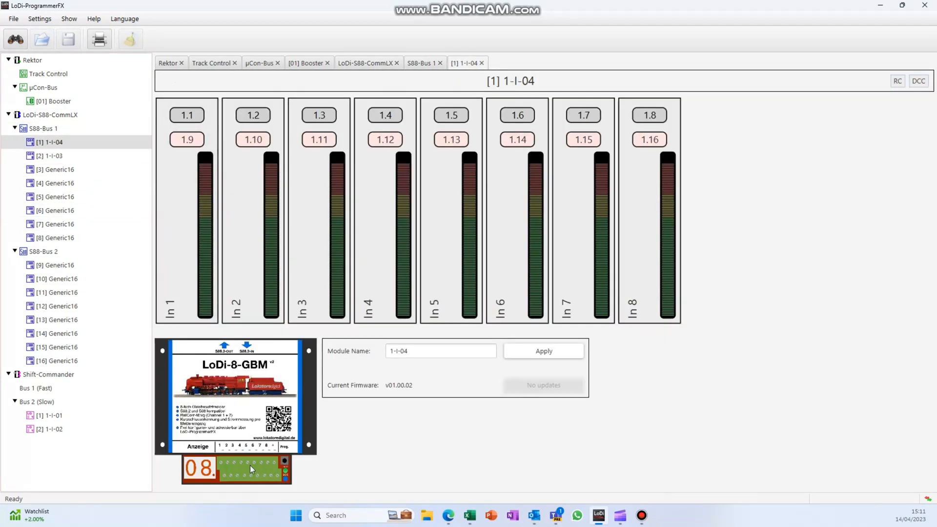
pyautogui.moveTo(182, 381)
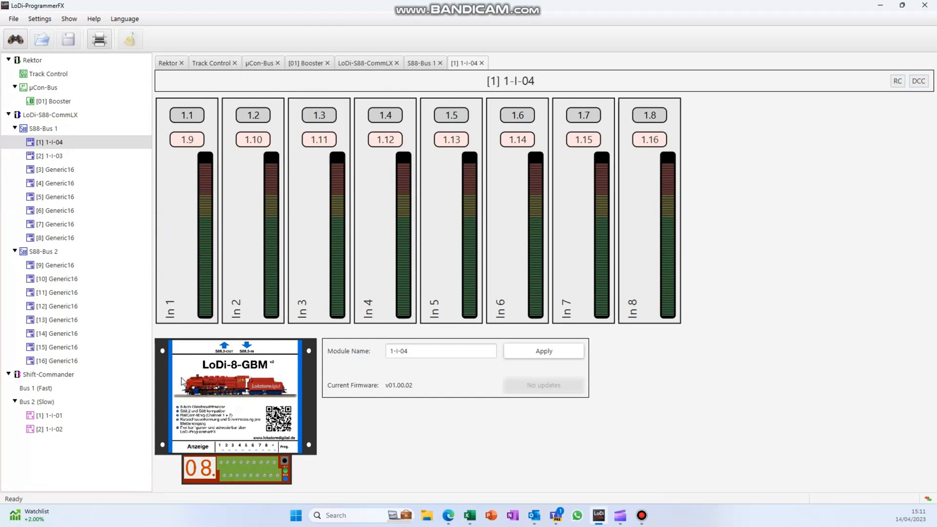
pyautogui.click(42, 250)
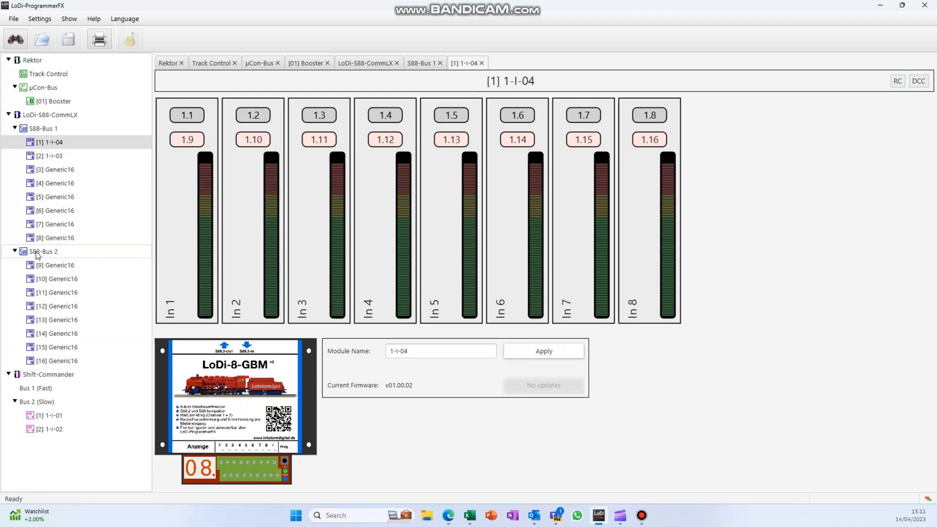
pyautogui.moveTo(550, 444)
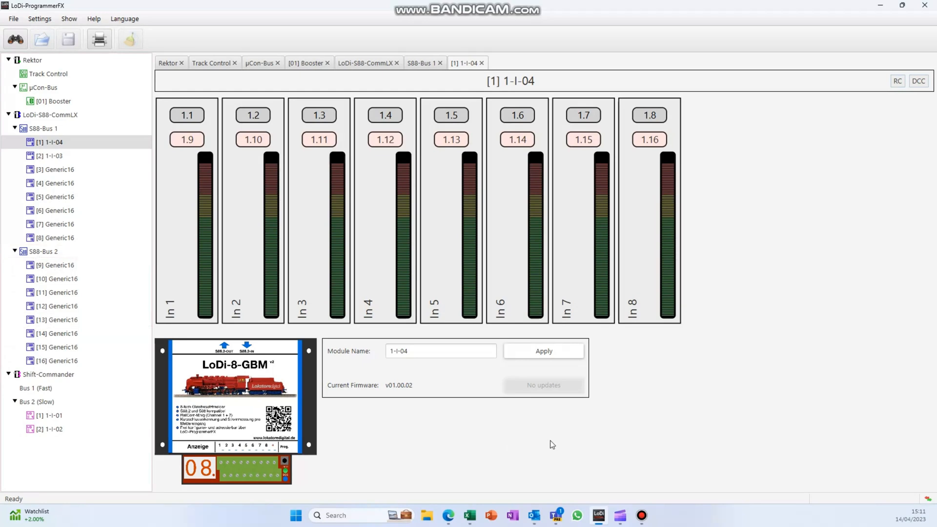
pyautogui.moveTo(221, 298)
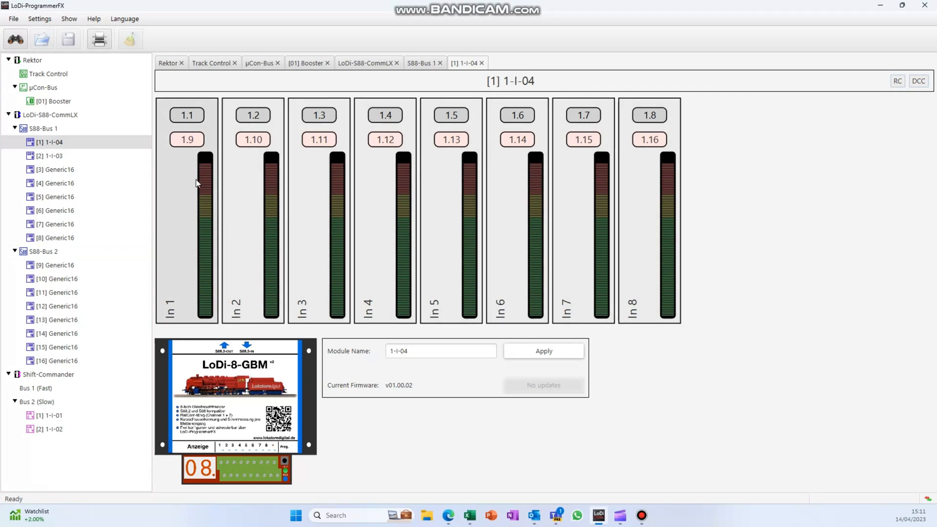
pyautogui.moveTo(182, 150)
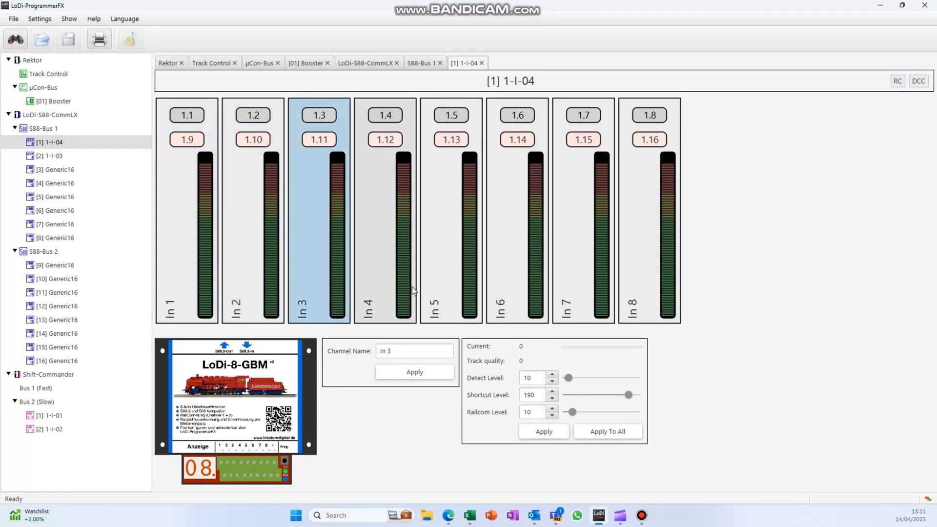
pyautogui.click(53, 155)
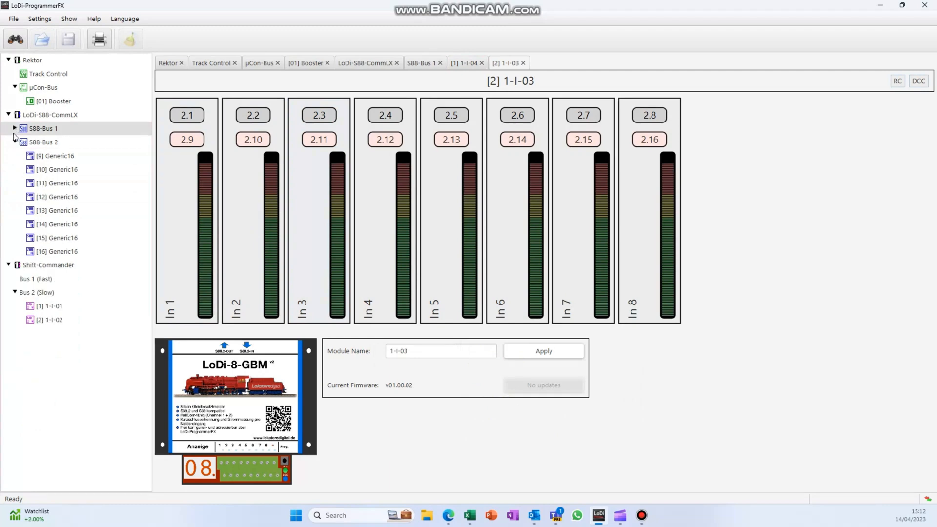
# Collapse S88-Bus 2, open output module 1-I-02 and show the switch command catalogue.
pyautogui.click(15, 128)
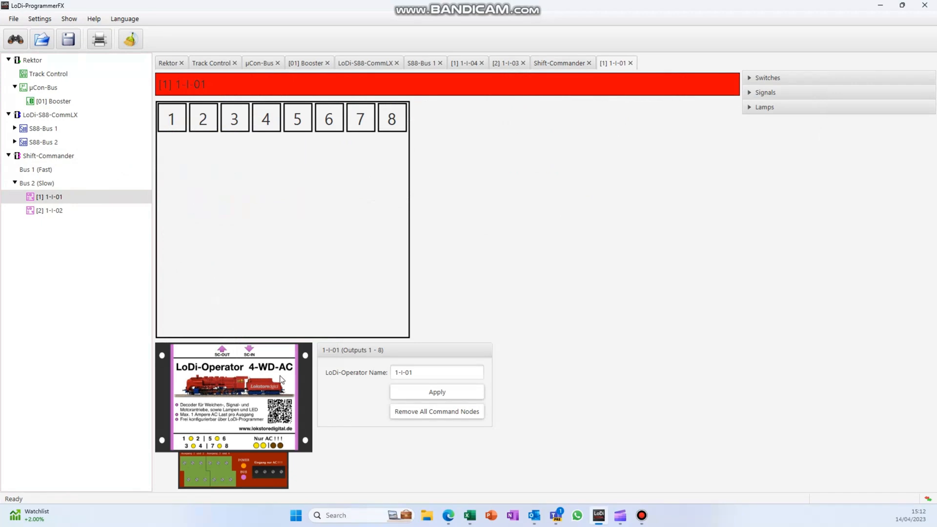
pyautogui.moveTo(254, 418)
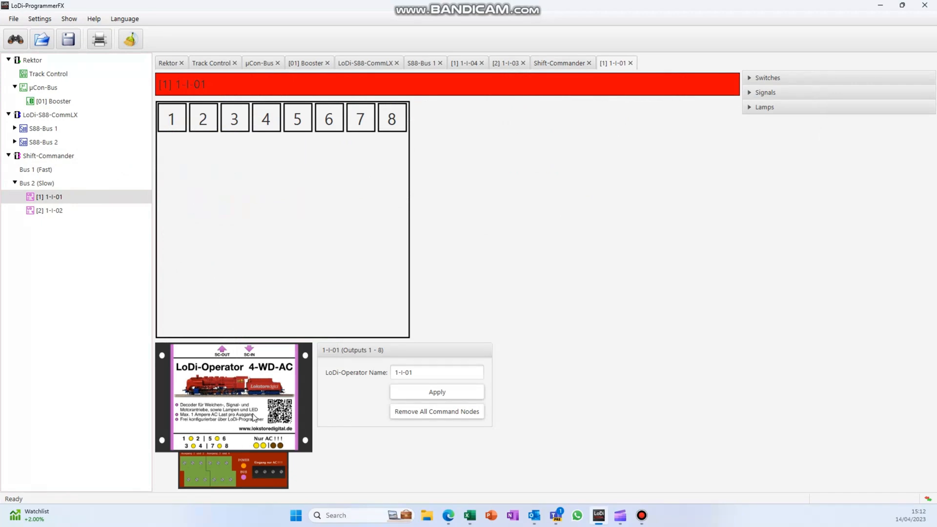
pyautogui.moveTo(229, 482)
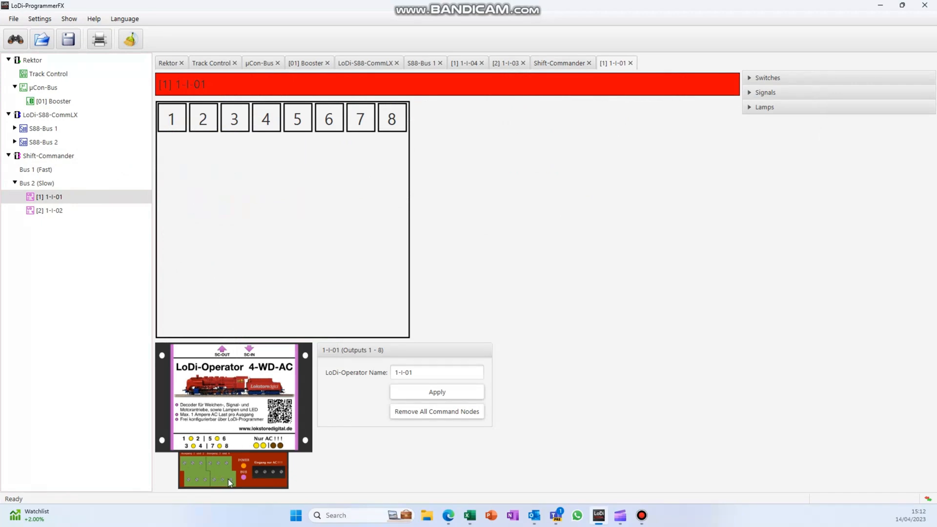
pyautogui.moveTo(239, 324)
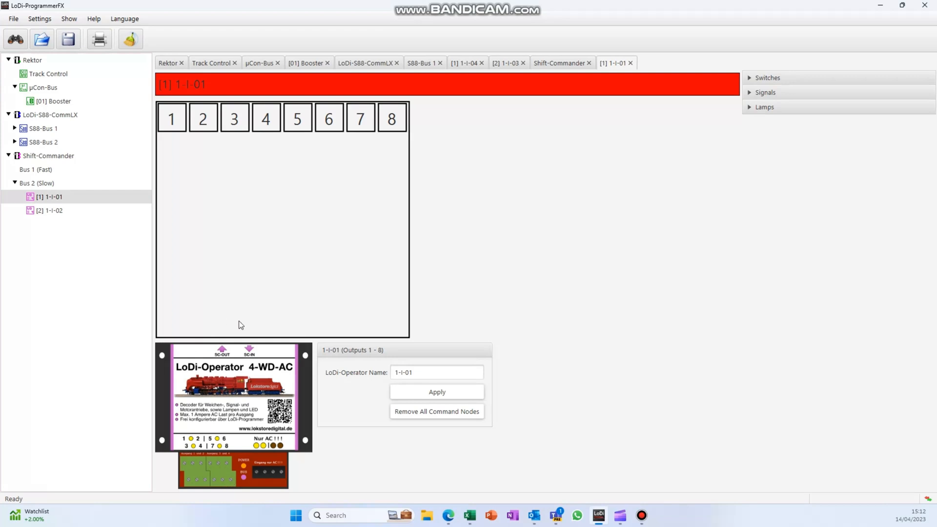
pyautogui.click(50, 210)
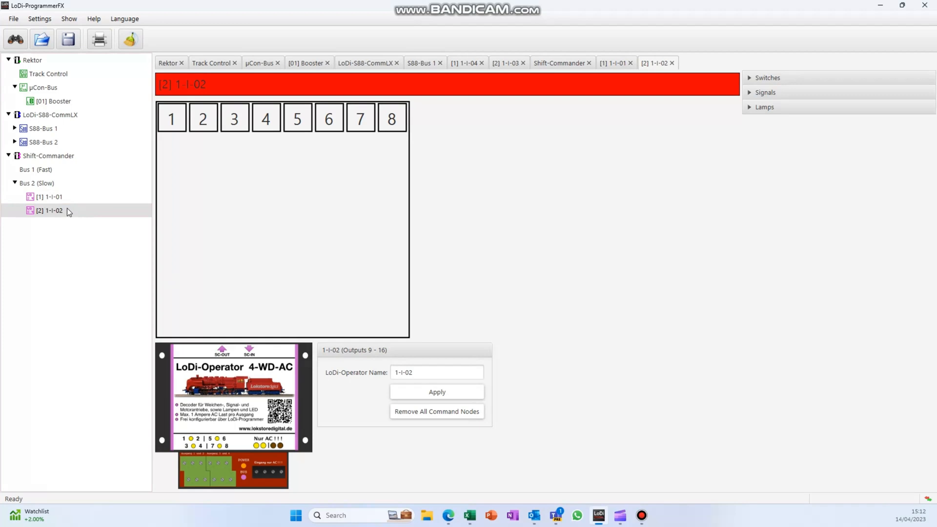
pyautogui.moveTo(59, 210)
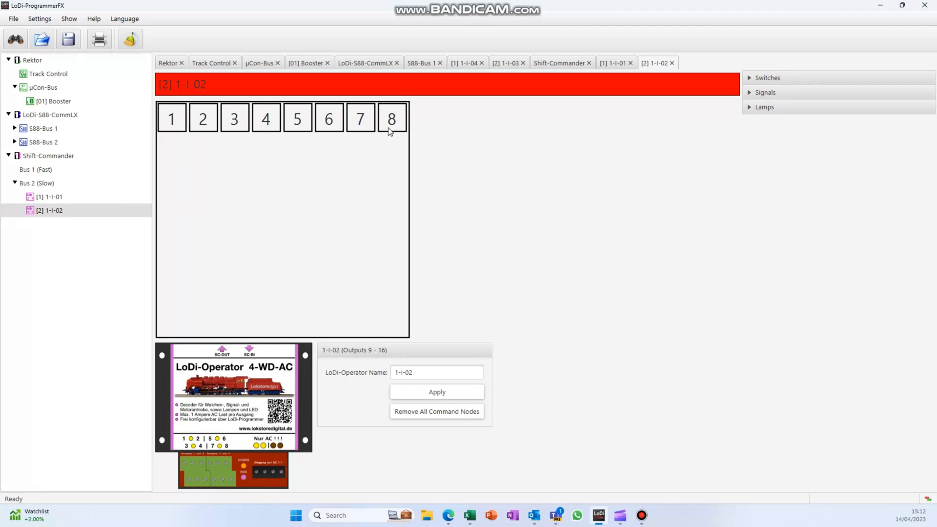
pyautogui.moveTo(215, 222)
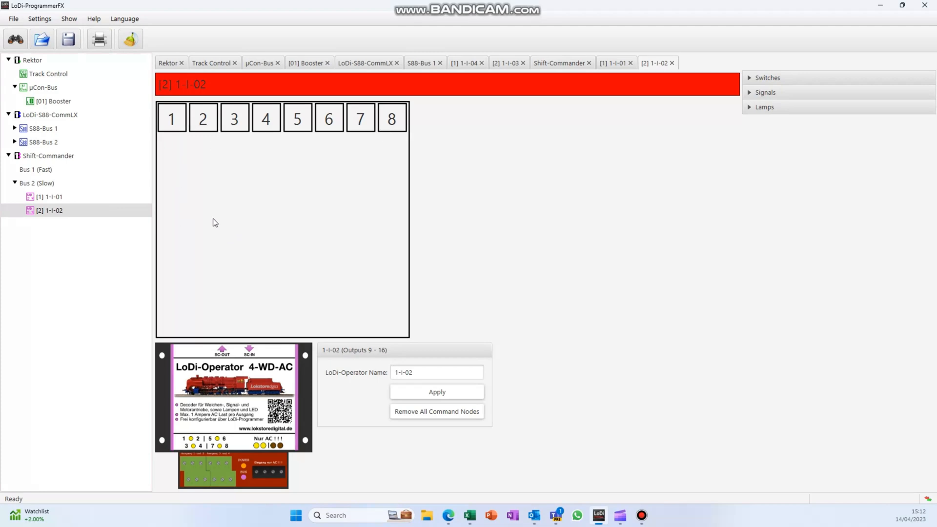
pyautogui.moveTo(170, 168)
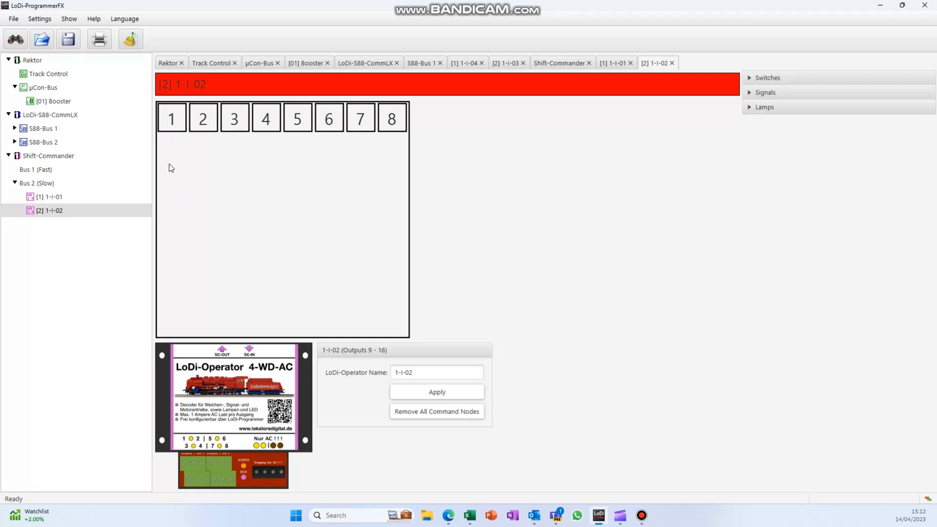
pyautogui.moveTo(204, 139)
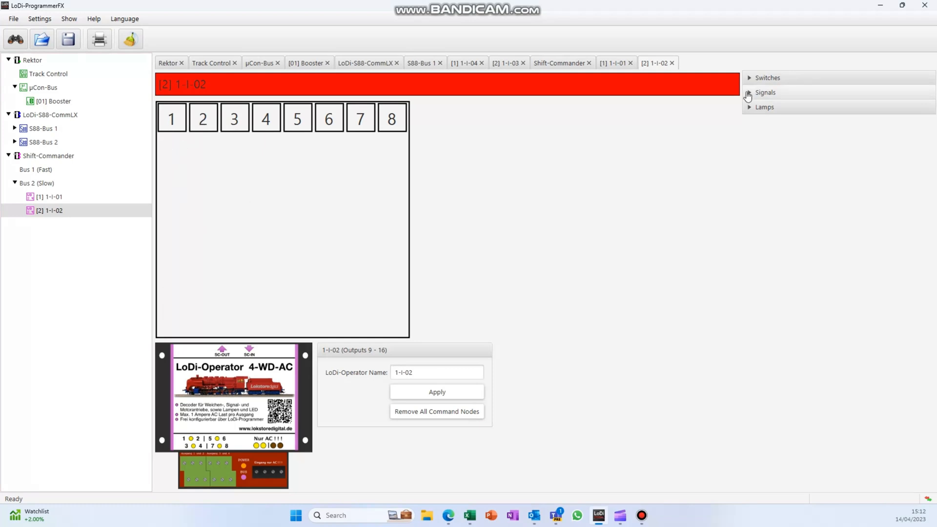
pyautogui.click(767, 78)
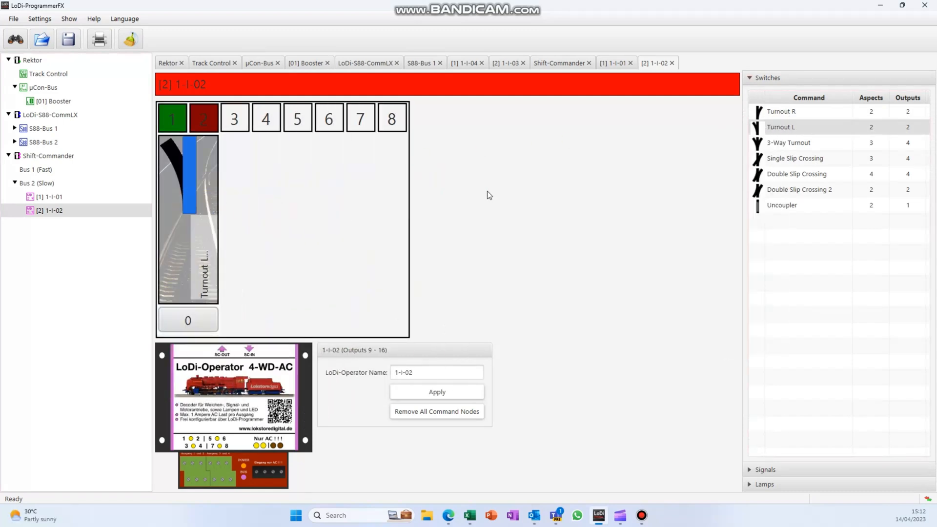
pyautogui.moveTo(189, 481)
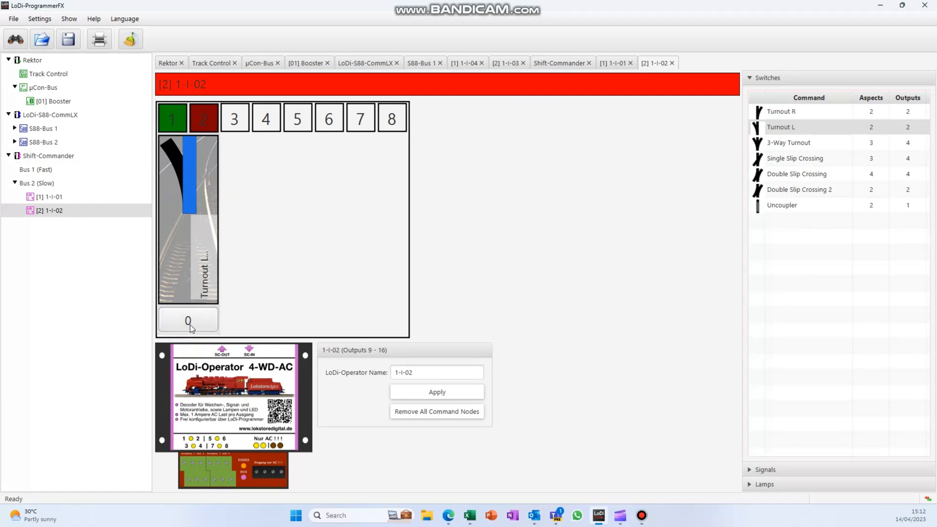
# Test the first Turnout L, the Double Slip Crossing routes and the last Turnout L.
pyautogui.click(187, 320)
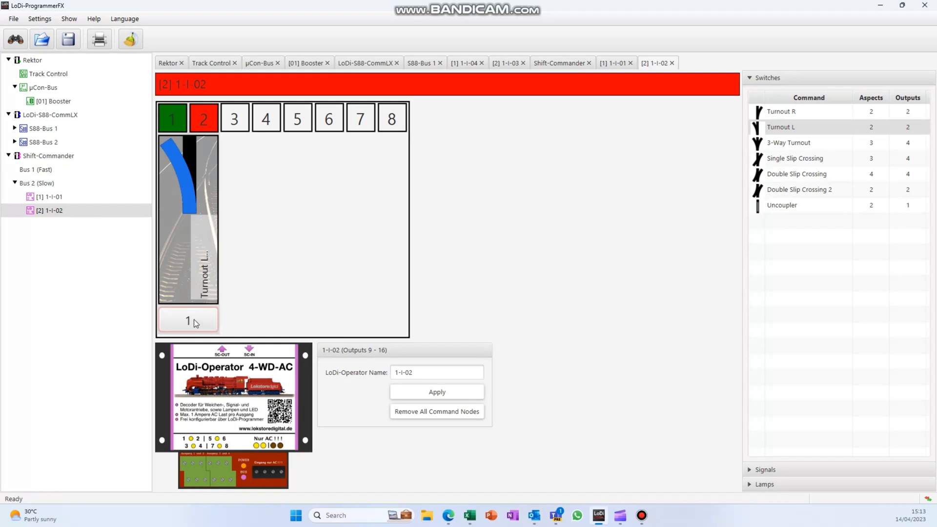
pyautogui.click(187, 320)
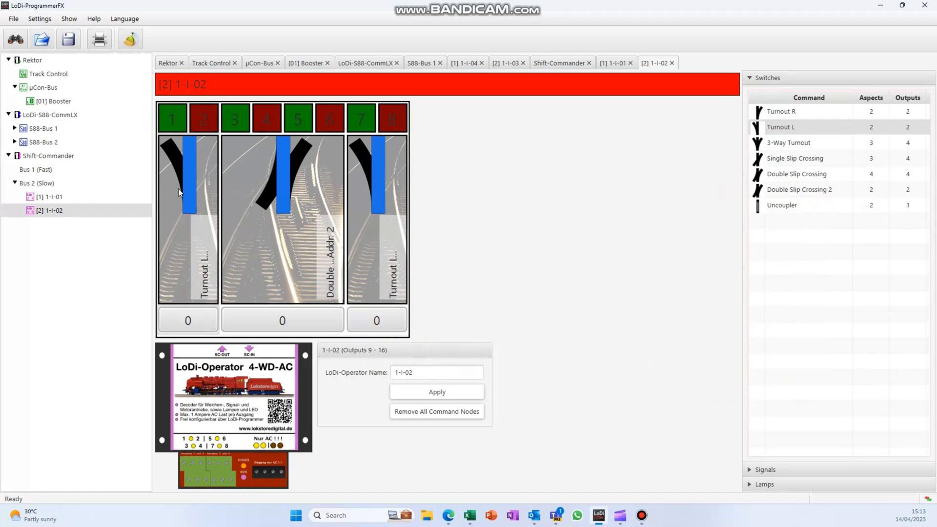
pyautogui.moveTo(284, 269)
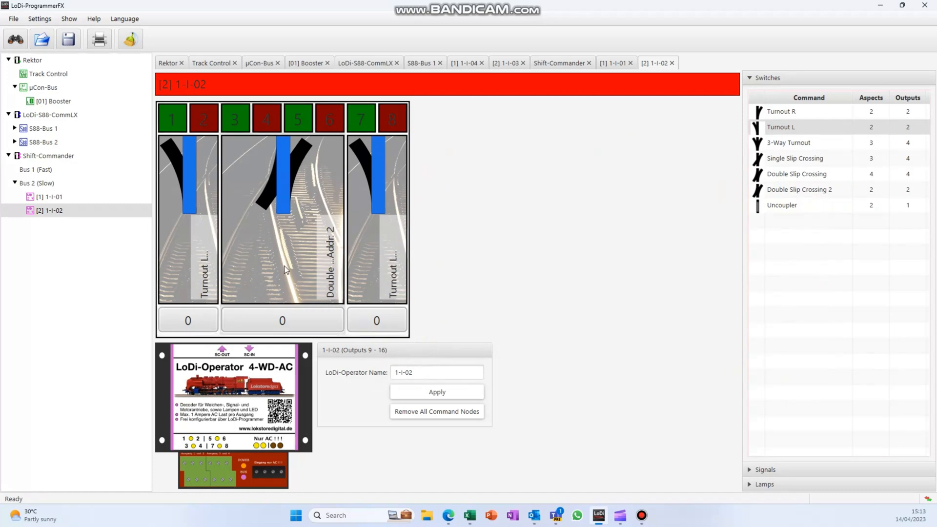
pyautogui.click(281, 320)
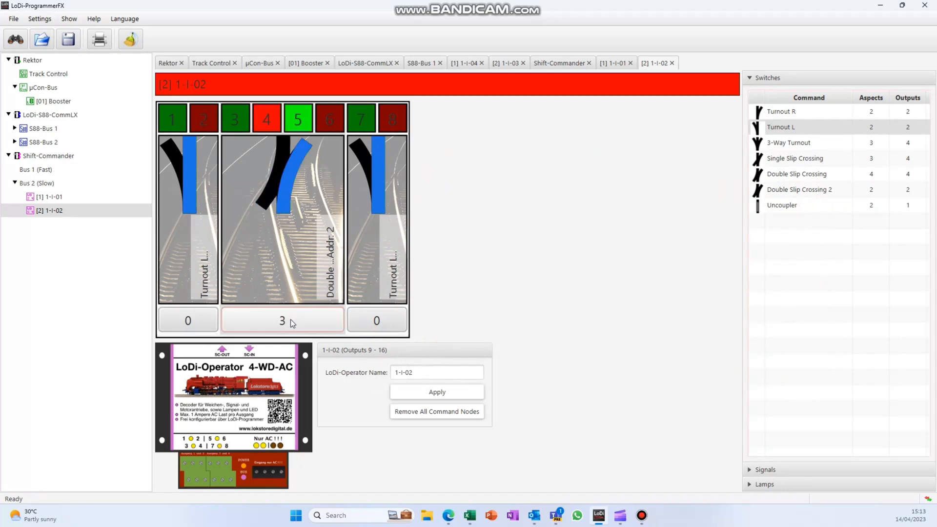
pyautogui.click(282, 320)
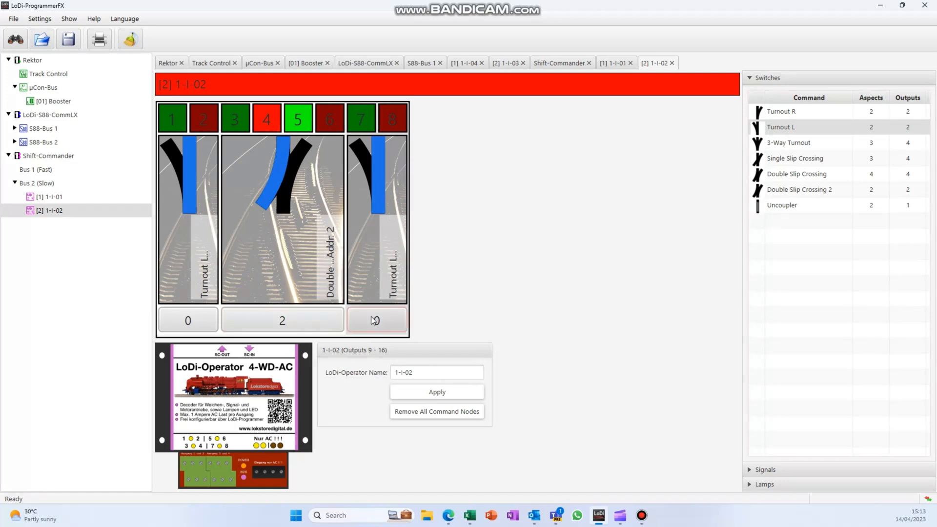
pyautogui.click(376, 320)
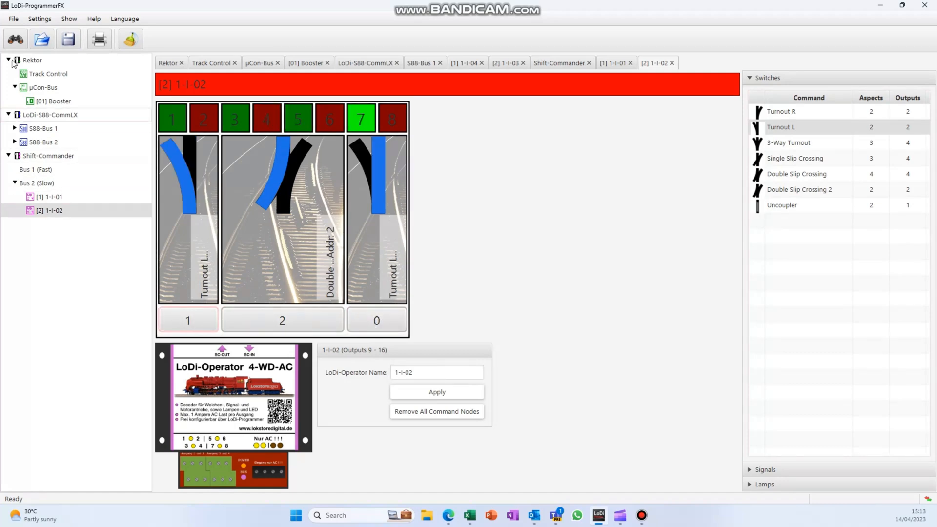
pyautogui.moveTo(31, 59)
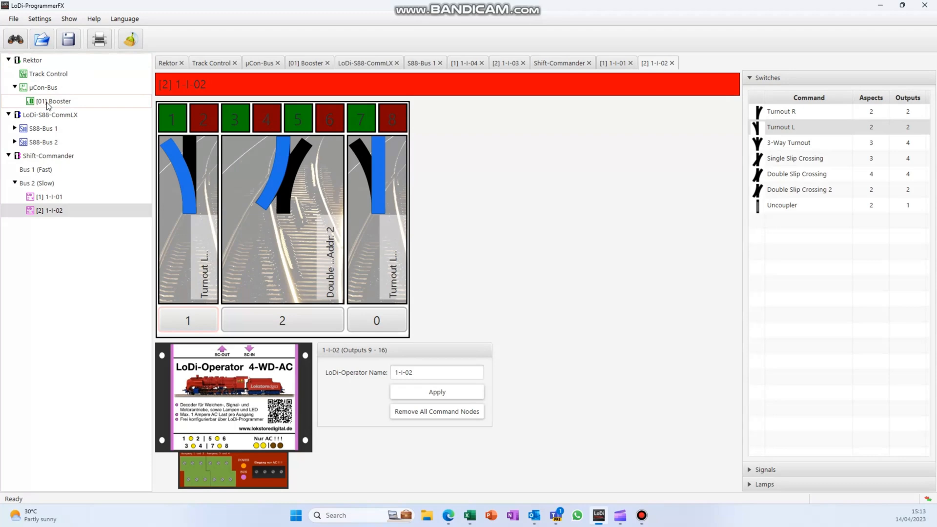
pyautogui.moveTo(52, 101)
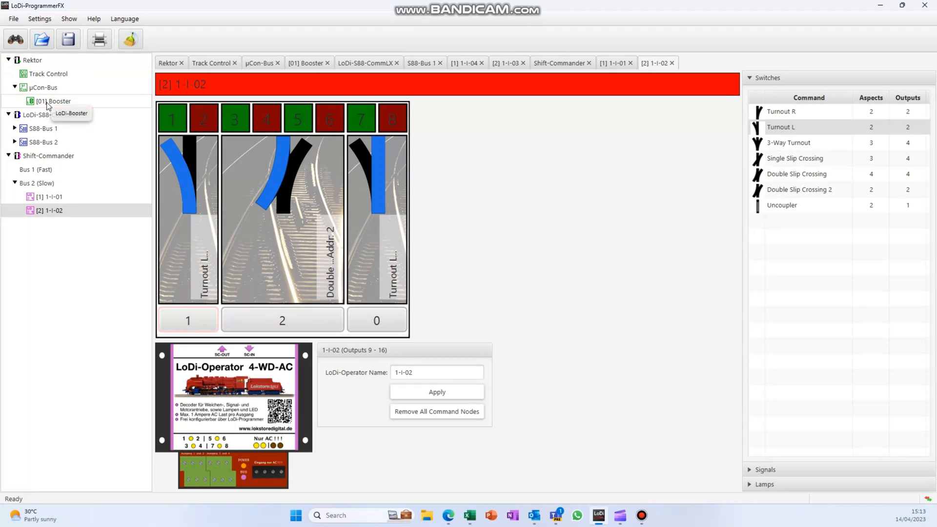
pyautogui.moveTo(57, 119)
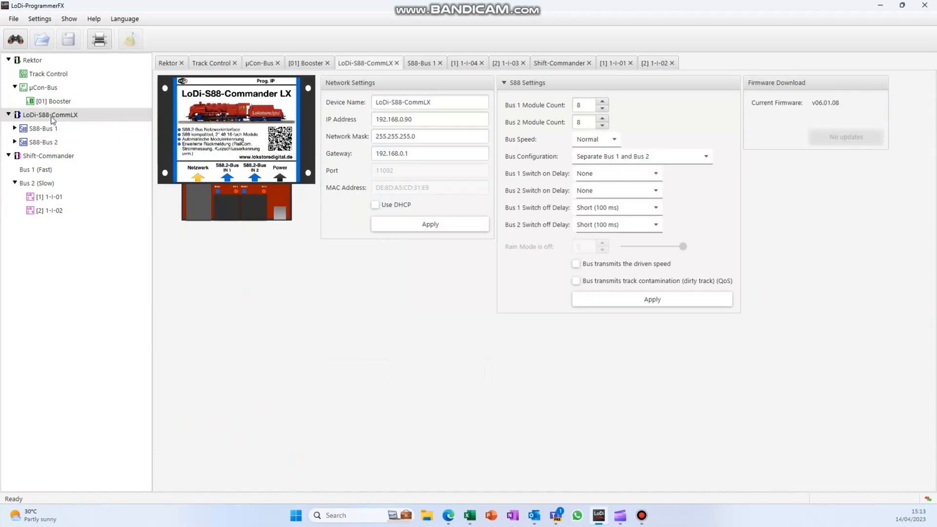
pyautogui.moveTo(51, 117)
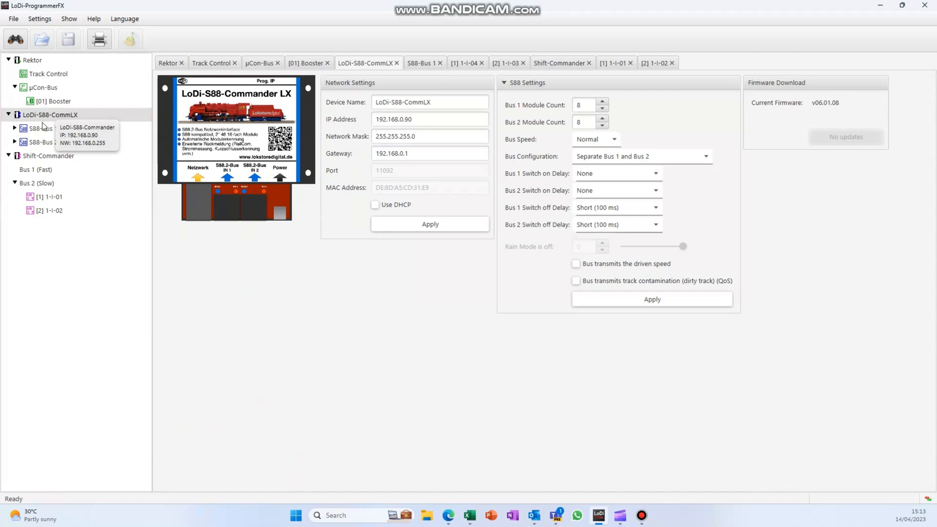
# Open the S88-Bus 1 overview listing 1-I-04, 1-I-03 and six Generic16 modules.
pyautogui.click(42, 128)
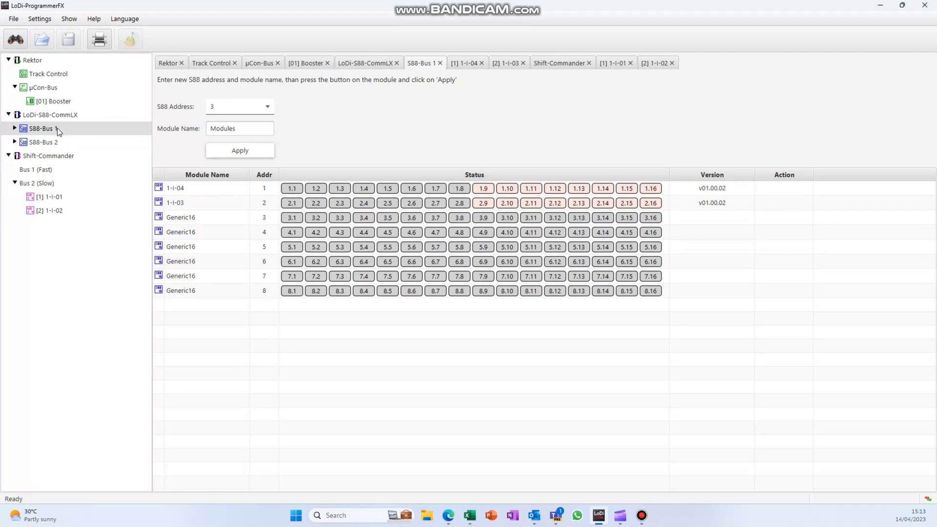
pyautogui.moveTo(41, 158)
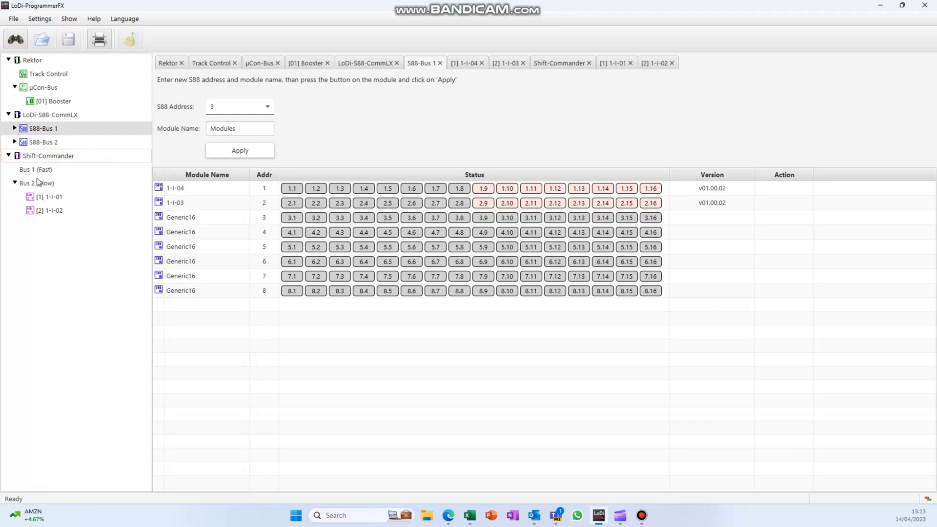
pyautogui.click(51, 196)
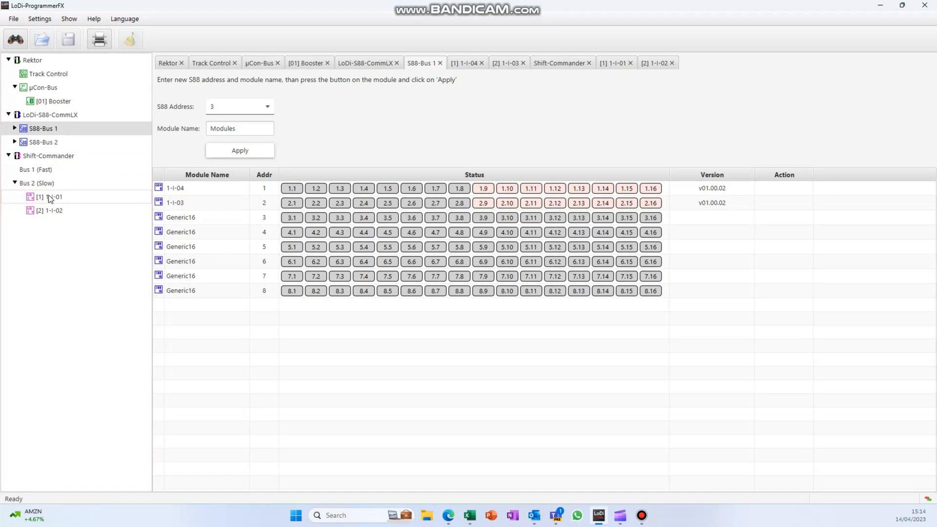
# Open module 1-I-01's output page and briefly expand the Signals command list.
pyautogui.click(49, 197)
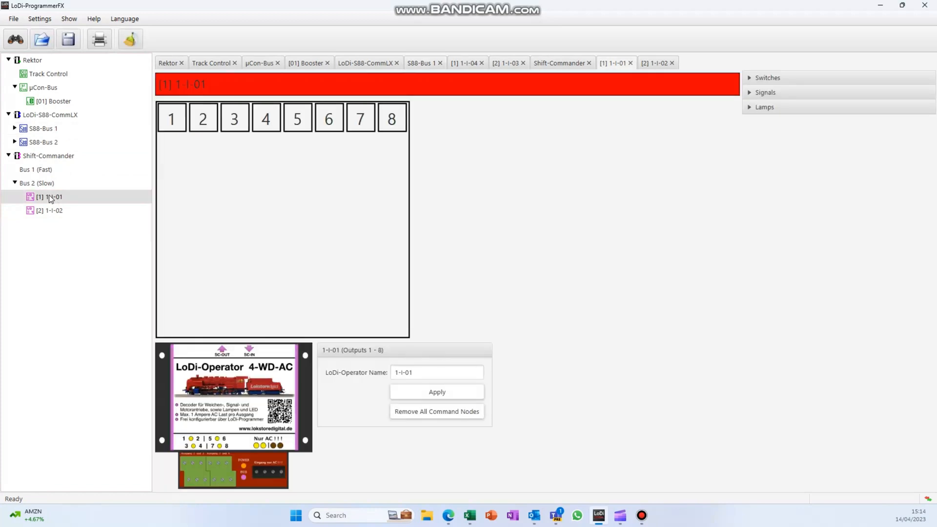
pyautogui.moveTo(386, 141)
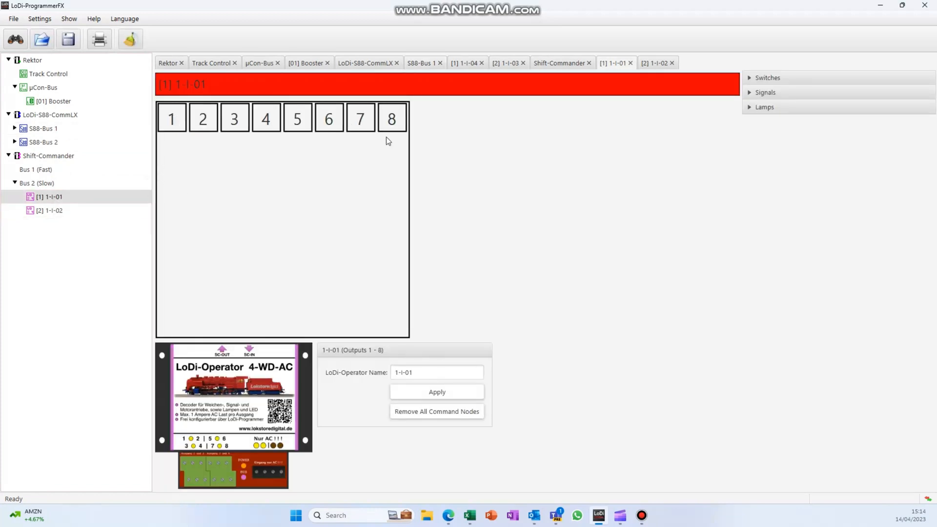
pyautogui.moveTo(236, 186)
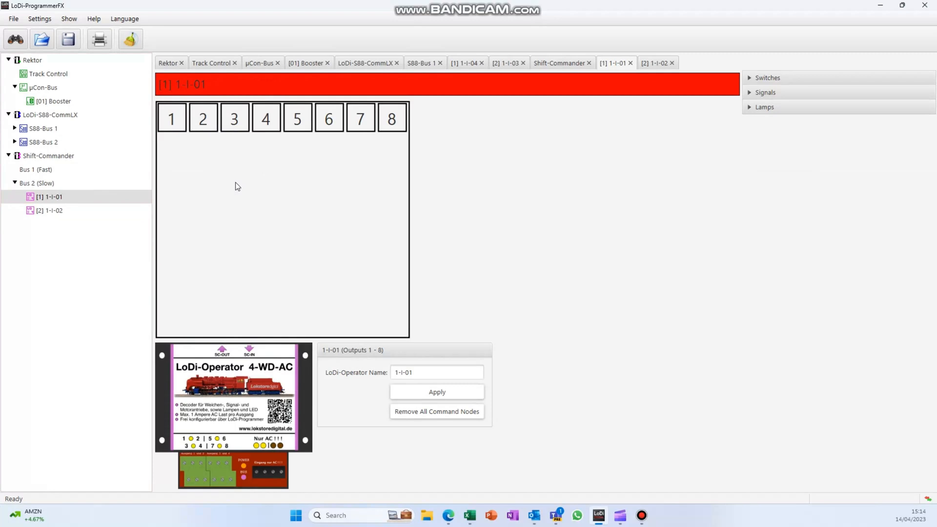
pyautogui.moveTo(747, 100)
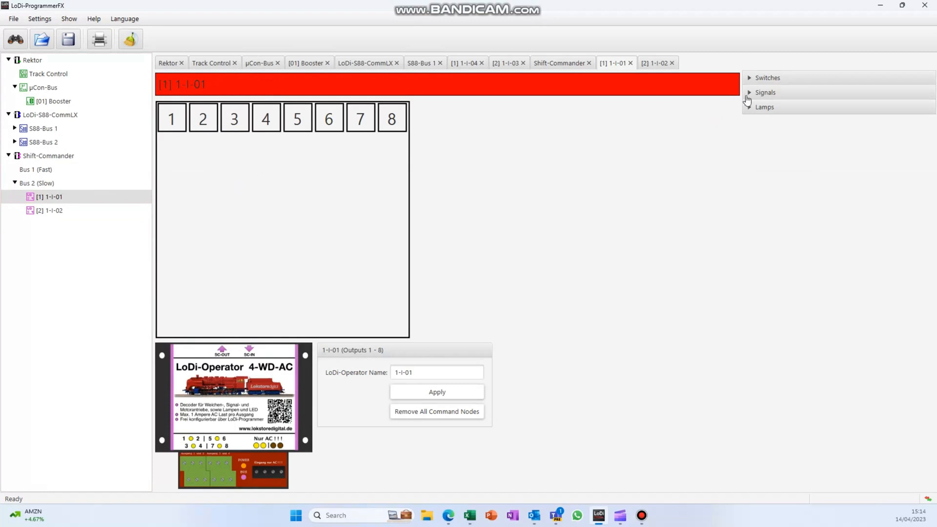
pyautogui.click(765, 92)
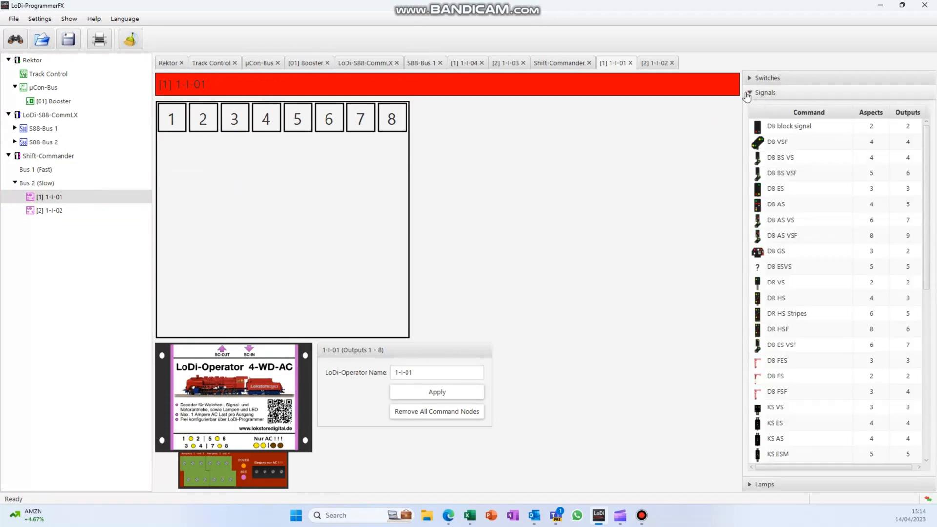
pyautogui.click(765, 92)
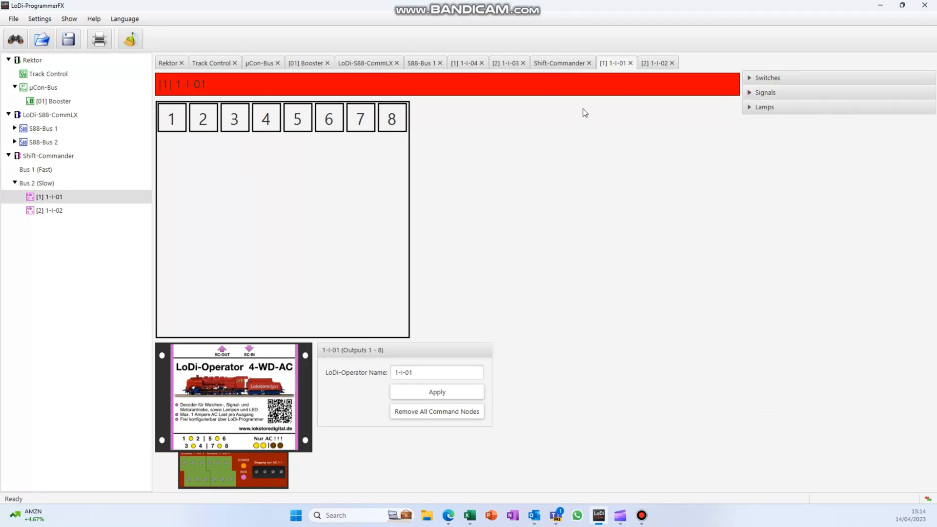
pyautogui.moveTo(328, 4)
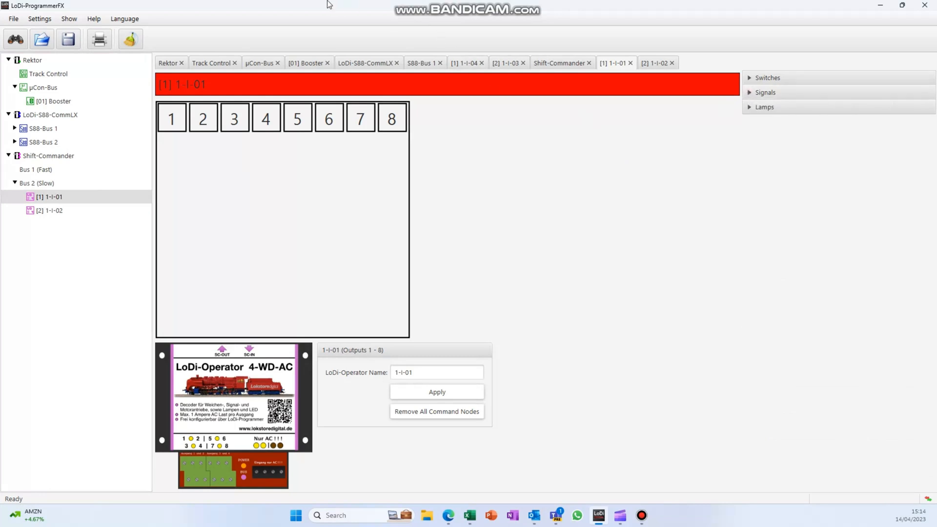
# From LoDi-S88-CommLX, expand S88-Bus 1 and open modules 1-I-04 and 1-I-03.
pyautogui.click(51, 115)
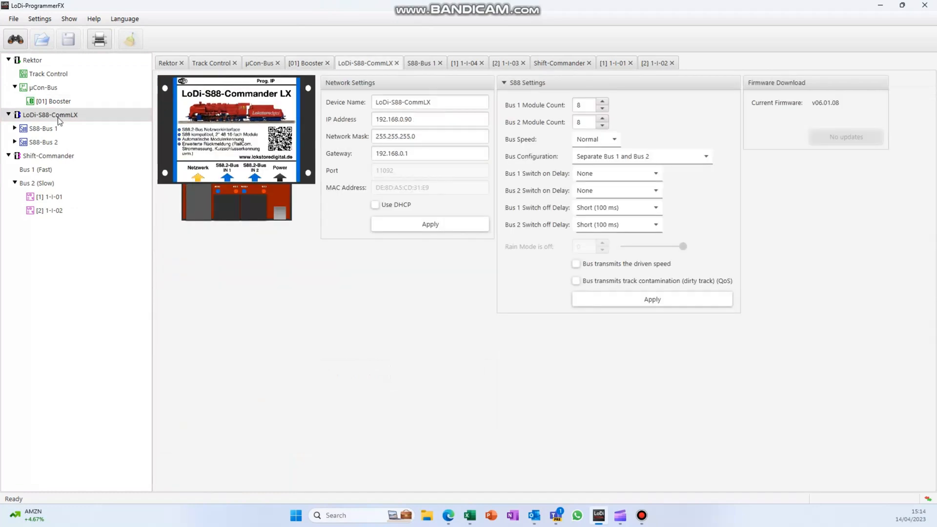
pyautogui.click(421, 63)
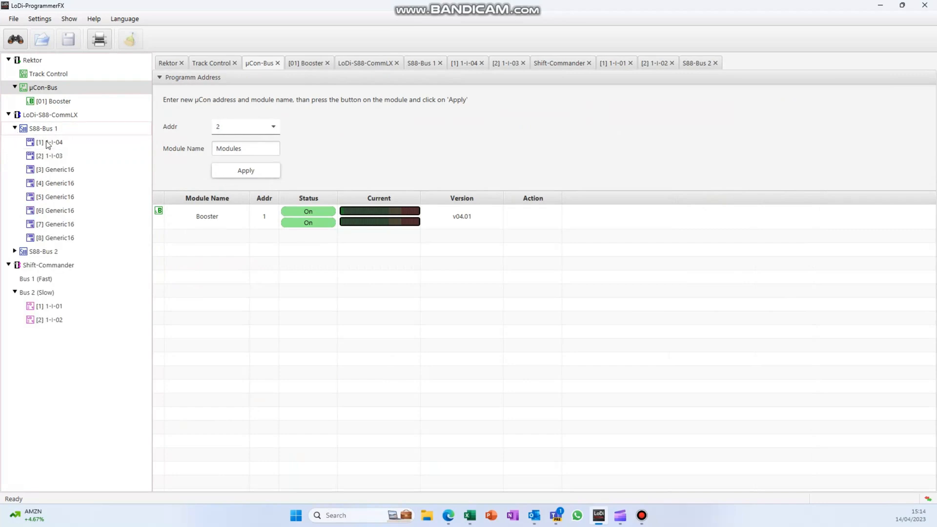
pyautogui.click(51, 142)
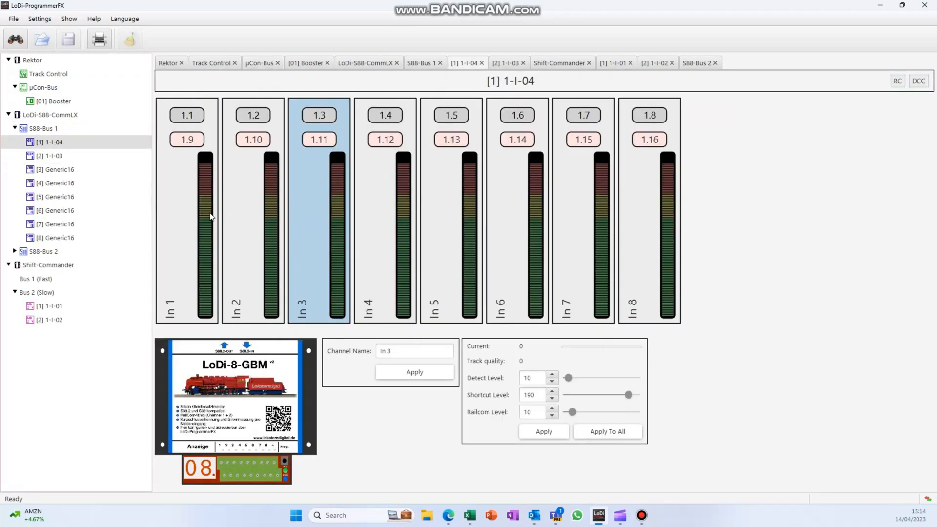
pyautogui.click(51, 155)
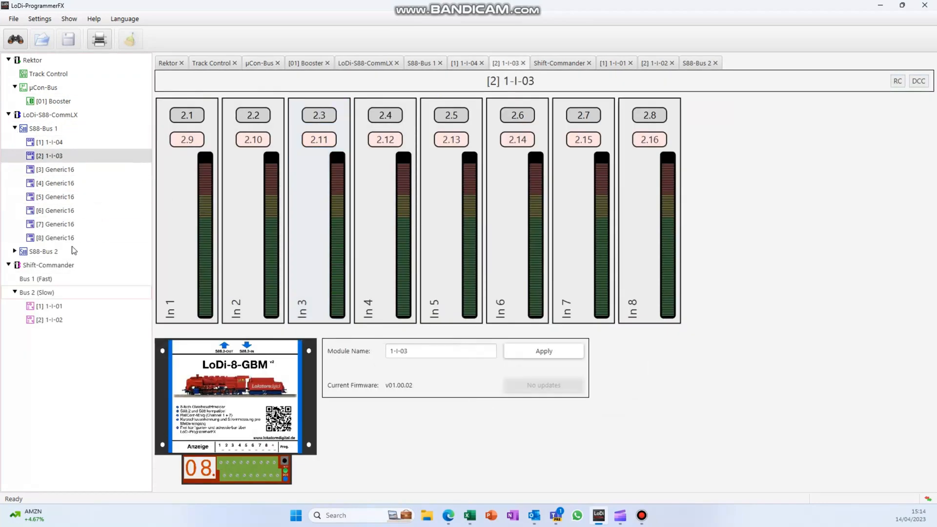